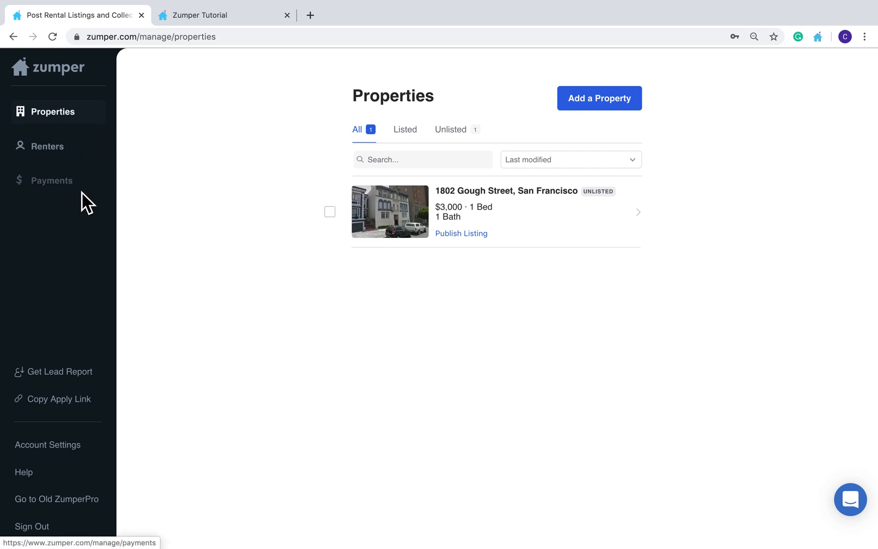
pyautogui.moveTo(276, 266)
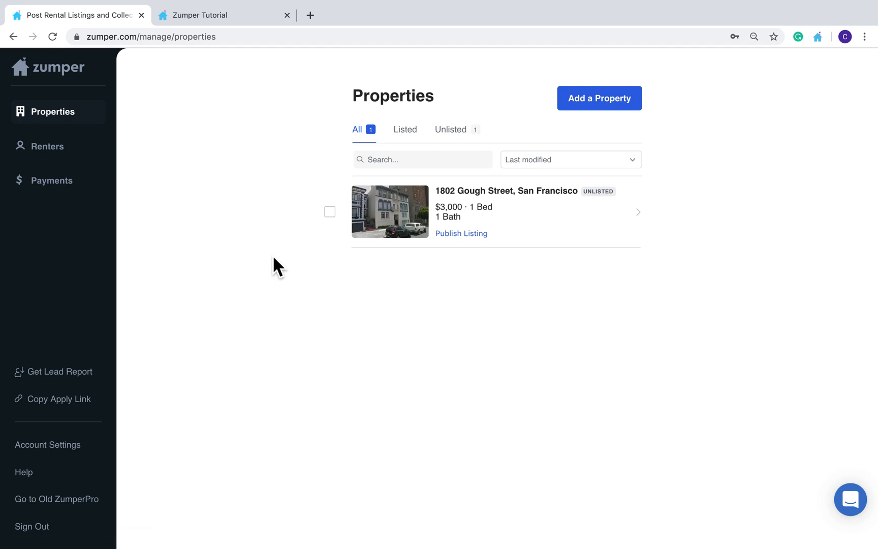
pyautogui.moveTo(221, 185)
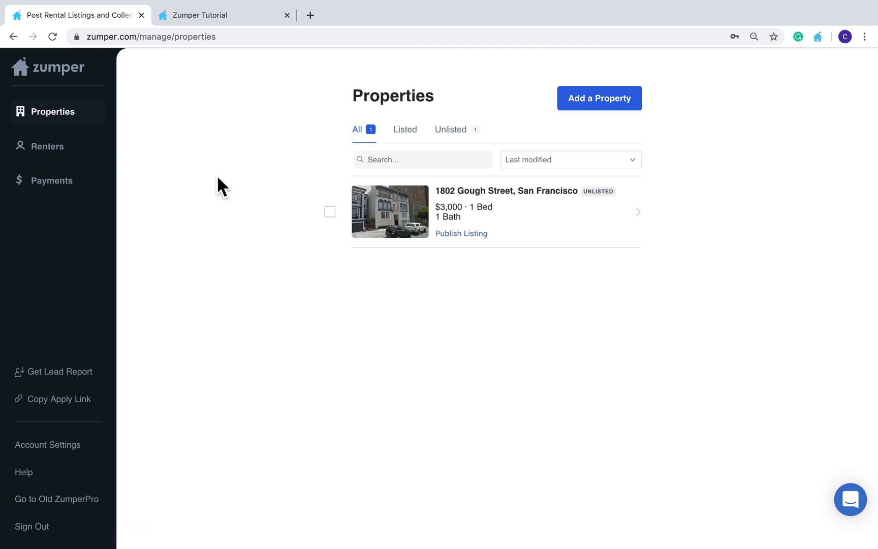
pyautogui.moveTo(599, 98)
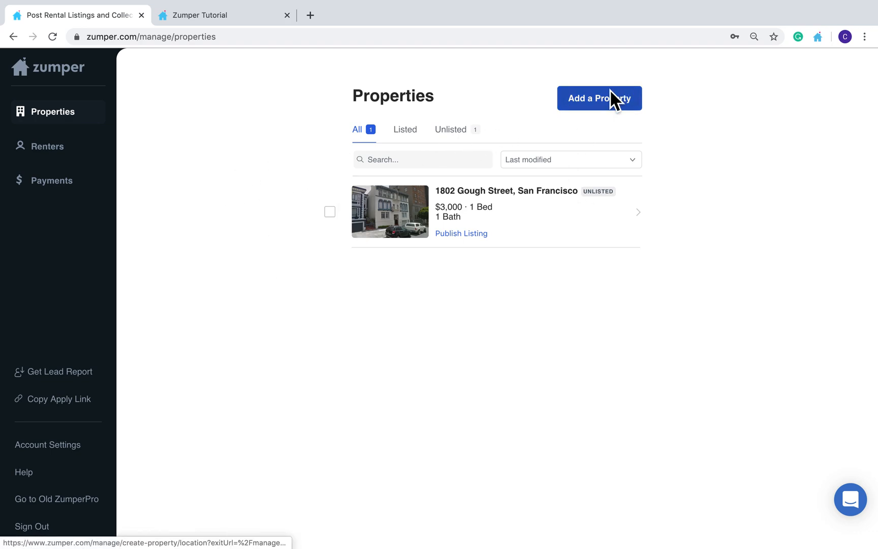
# Step: Briefly start and abandon a new property, then go to the Renters overview from the sidebar
pyautogui.click(598, 97)
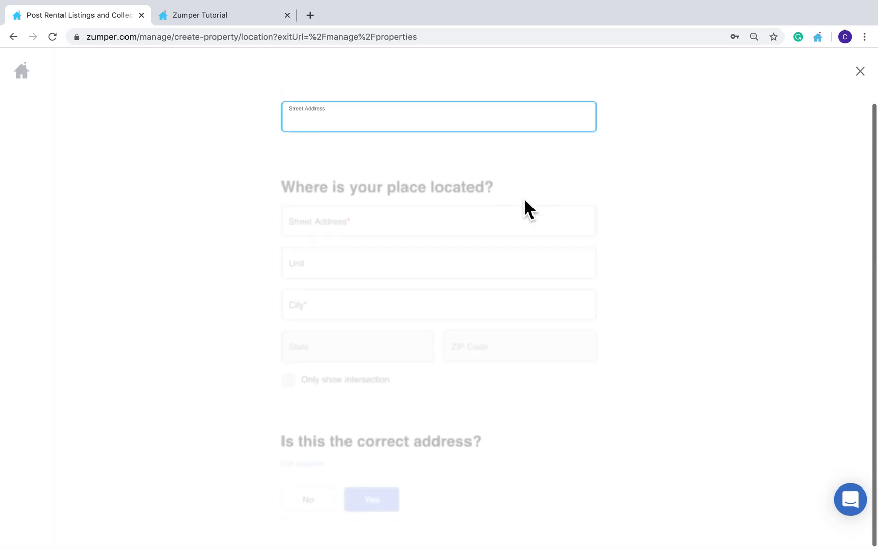
pyautogui.click(859, 72)
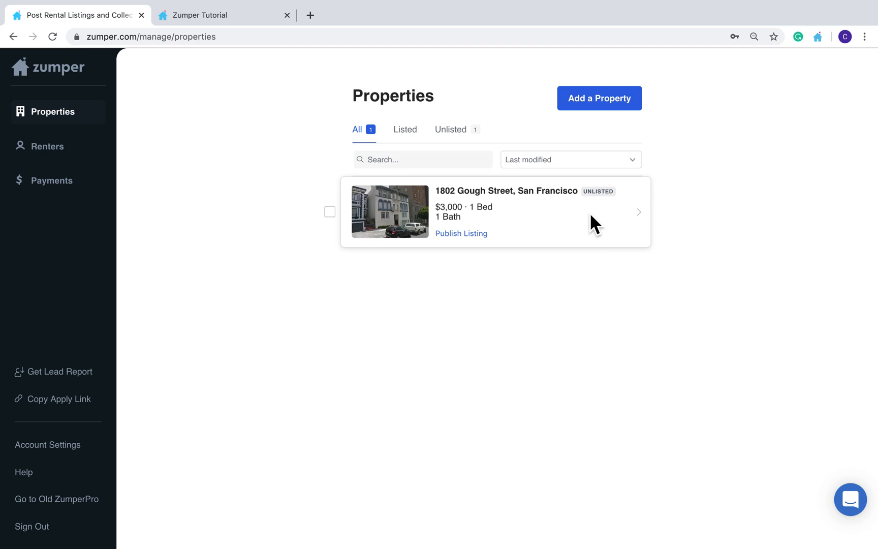
pyautogui.moveTo(442, 314)
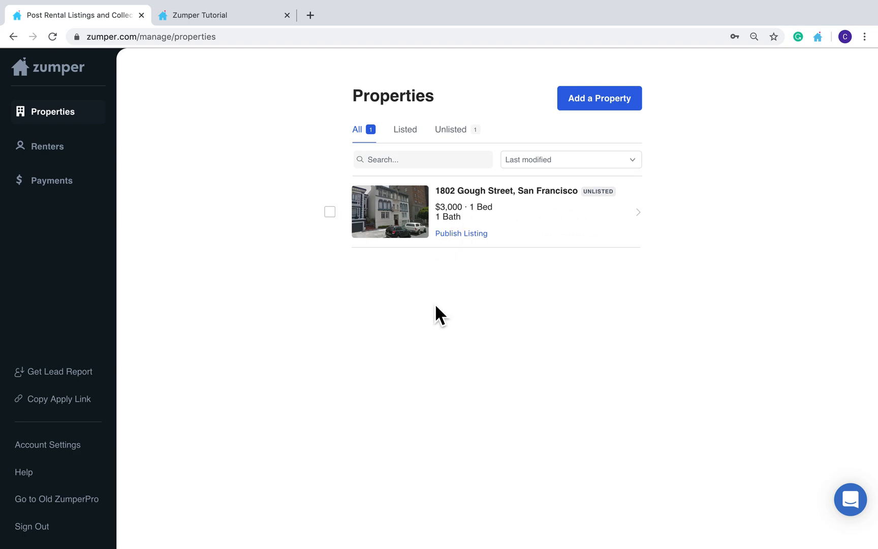
pyautogui.moveTo(587, 248)
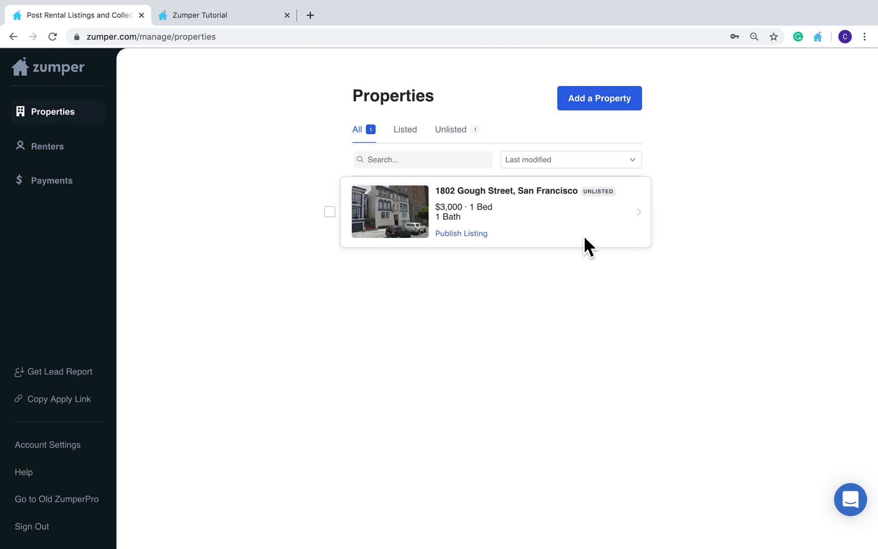
pyautogui.moveTo(531, 238)
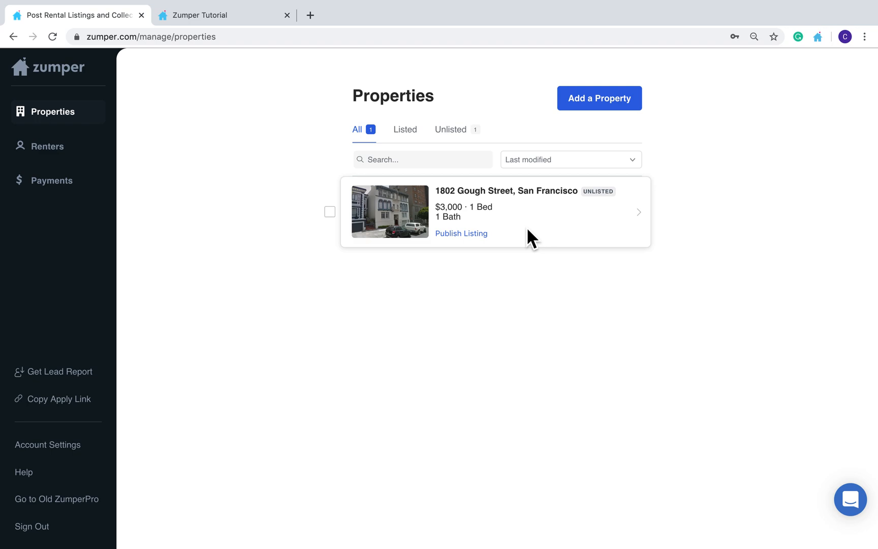
pyautogui.moveTo(339, 238)
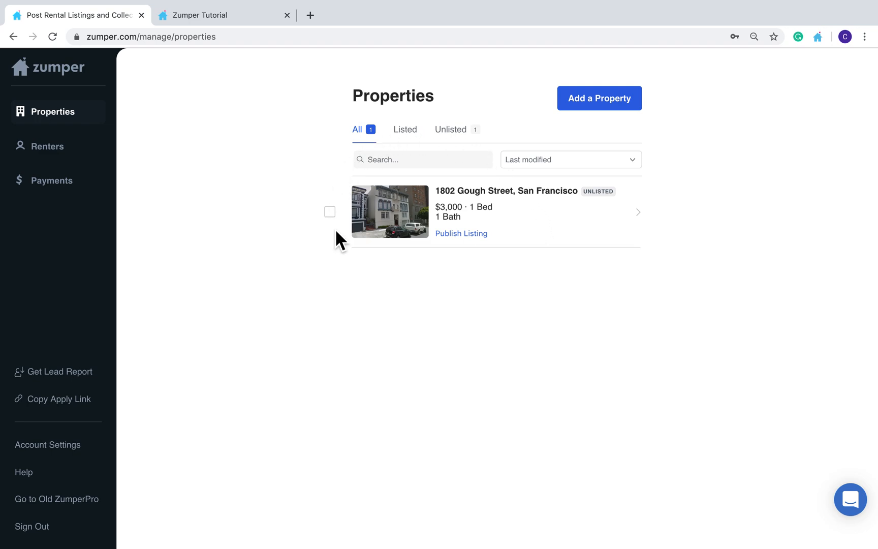
pyautogui.moveTo(408, 305)
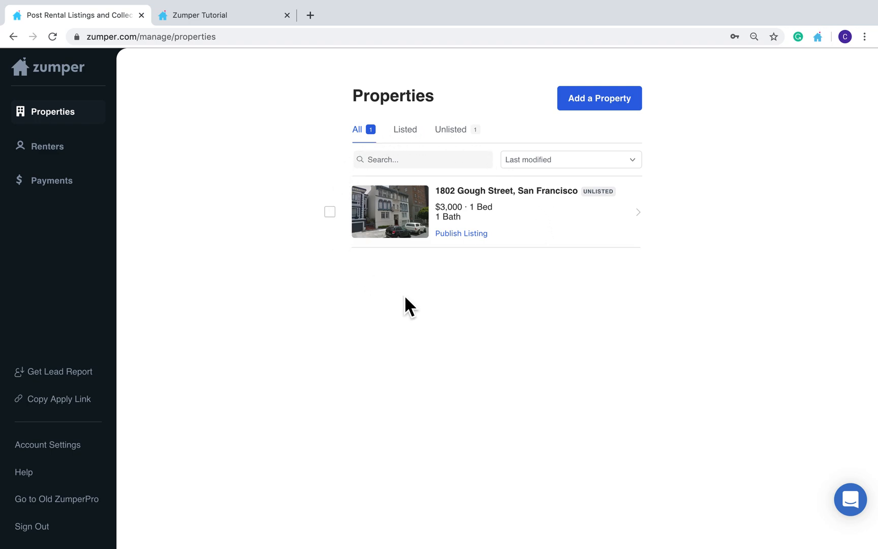
pyautogui.moveTo(602, 208)
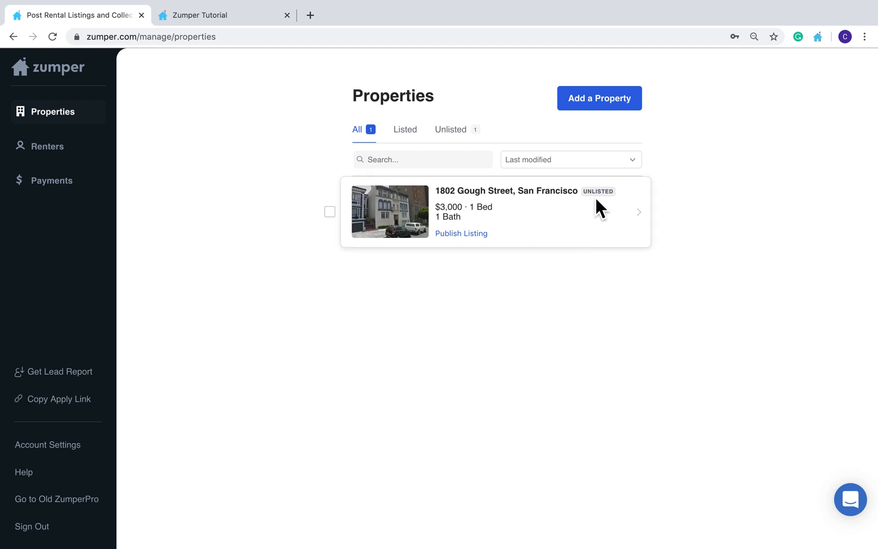
pyautogui.moveTo(618, 214)
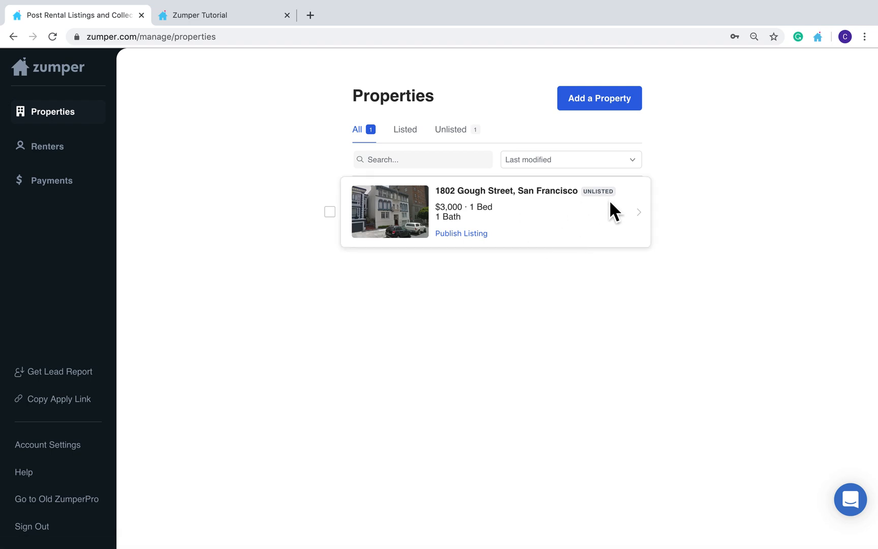
pyautogui.moveTo(591, 213)
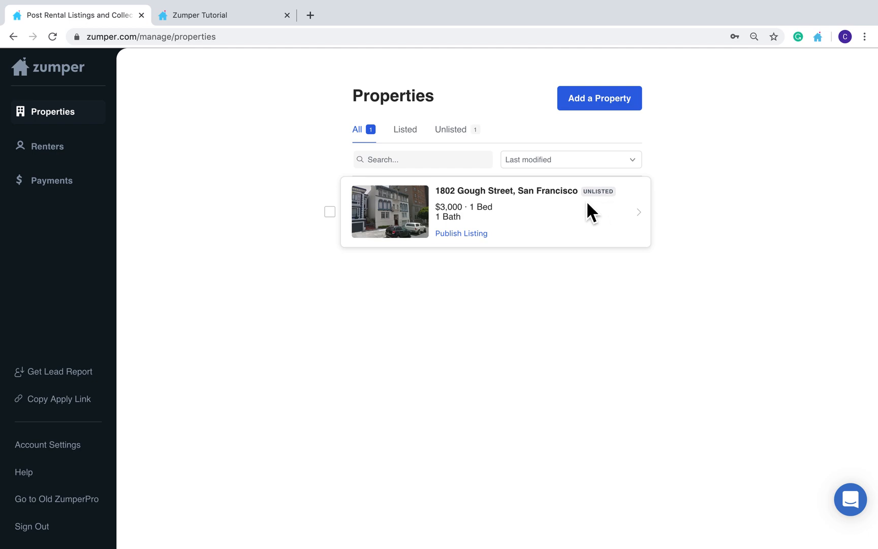
pyautogui.moveTo(583, 217)
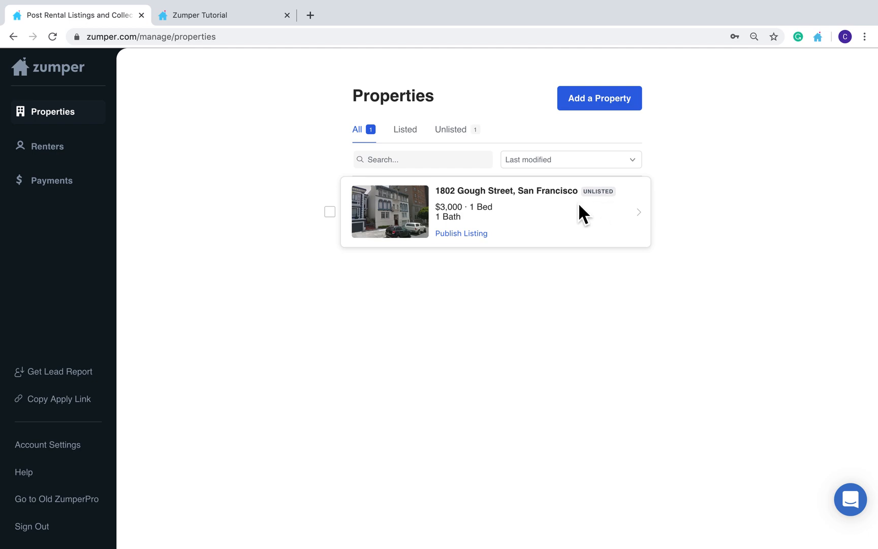
pyautogui.moveTo(342, 188)
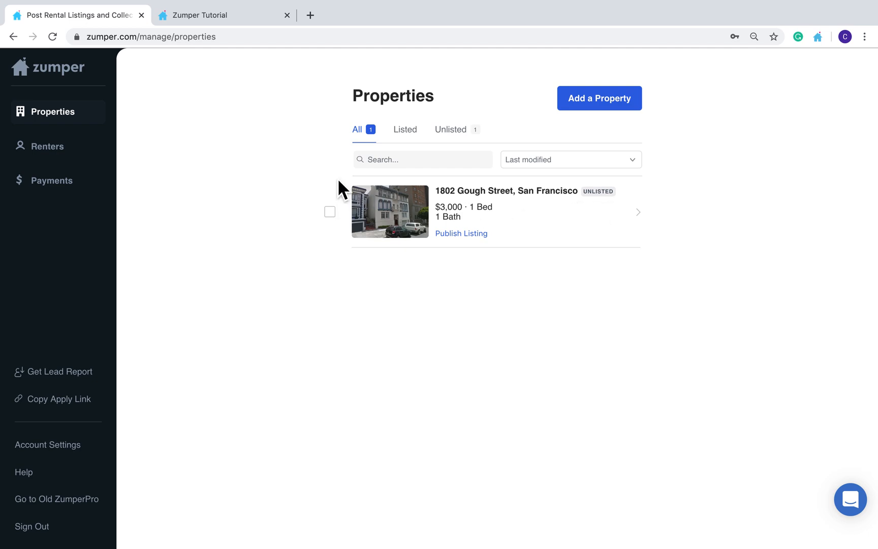
pyautogui.moveTo(86, 163)
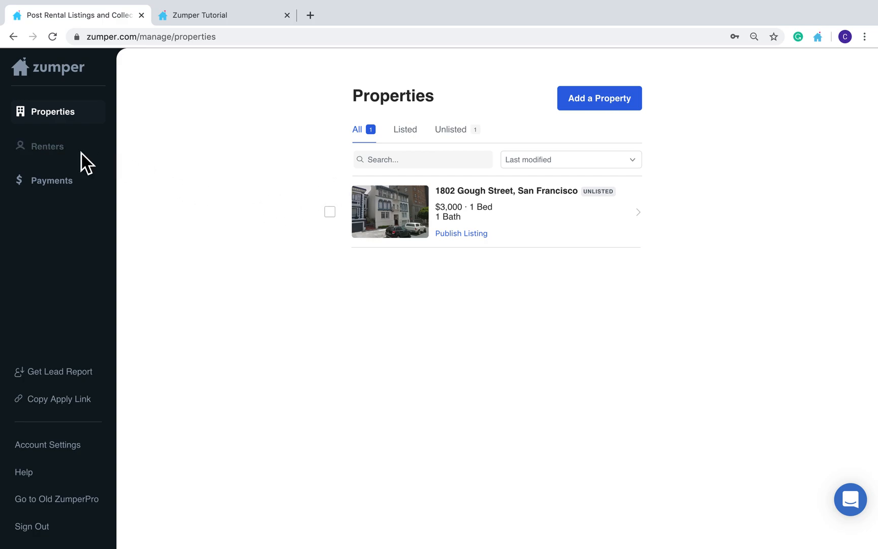
pyautogui.click(47, 146)
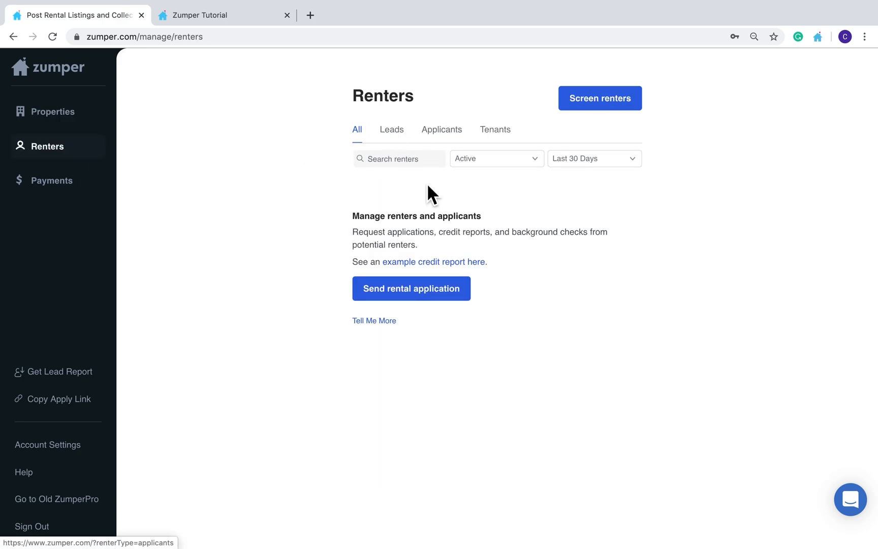
pyautogui.moveTo(336, 210)
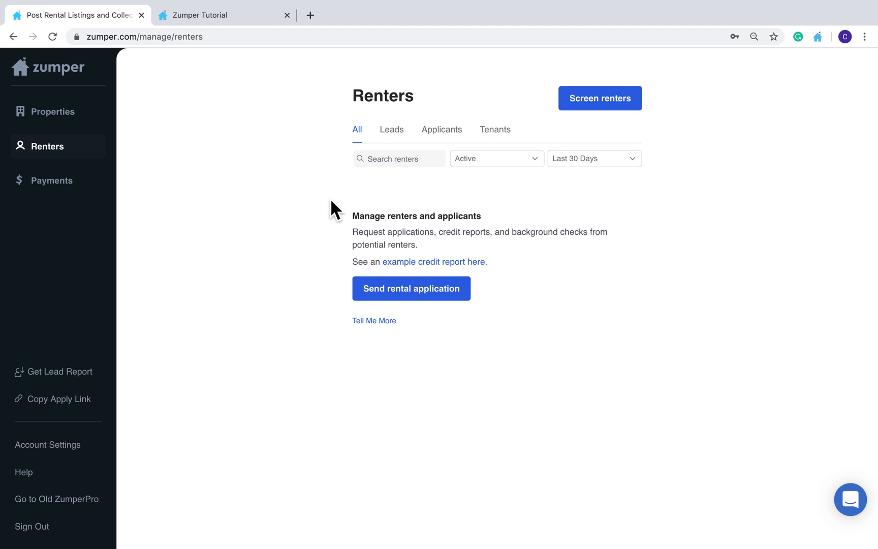
pyautogui.moveTo(448, 213)
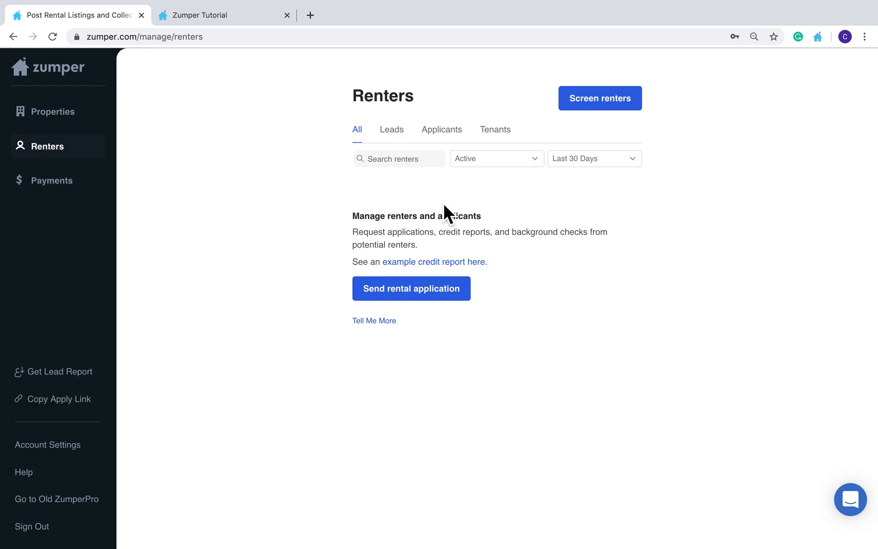
pyautogui.moveTo(496, 219)
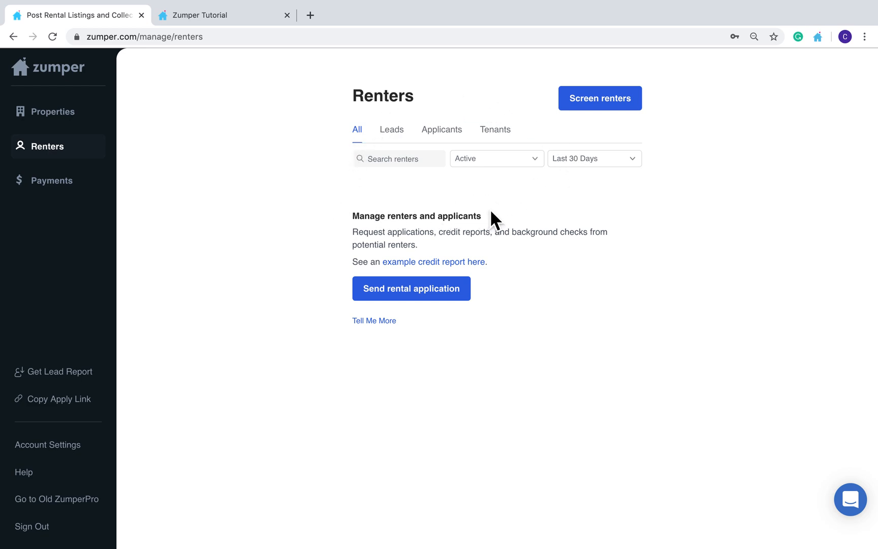
pyautogui.moveTo(522, 219)
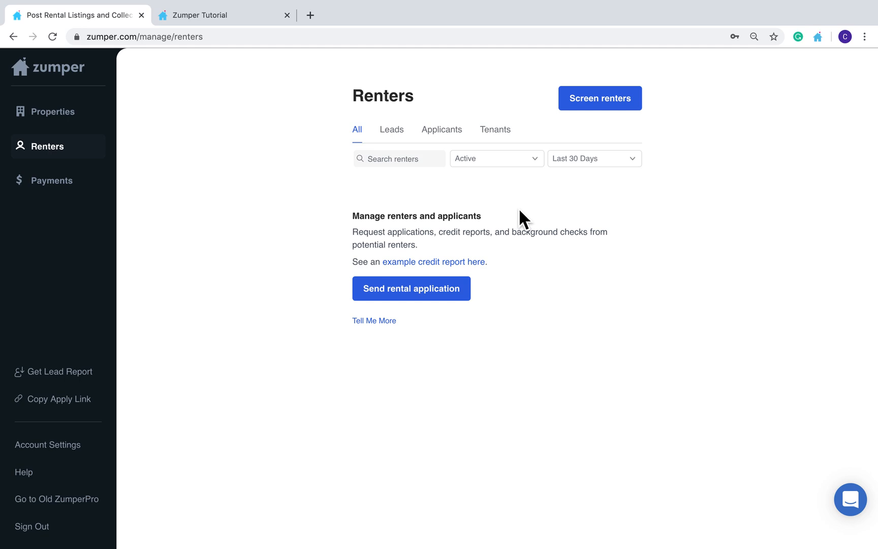
pyautogui.moveTo(250, 397)
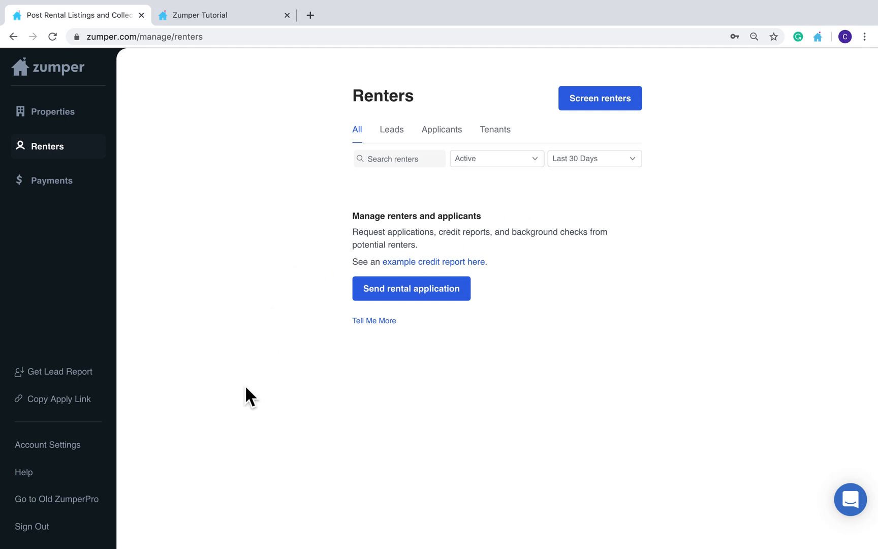
# Step: Copy the Credit Report & Rental App apply link to the clipboard and dismiss the link dialog
pyautogui.click(58, 398)
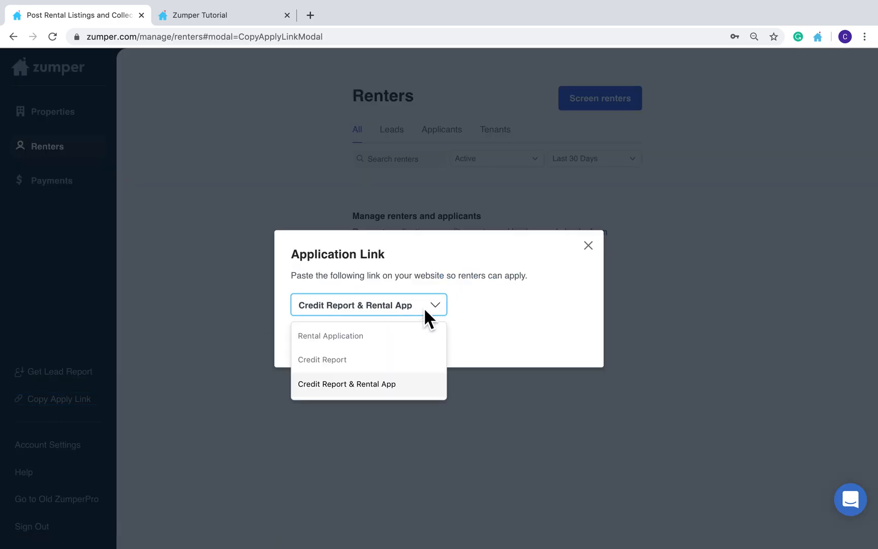
pyautogui.click(347, 383)
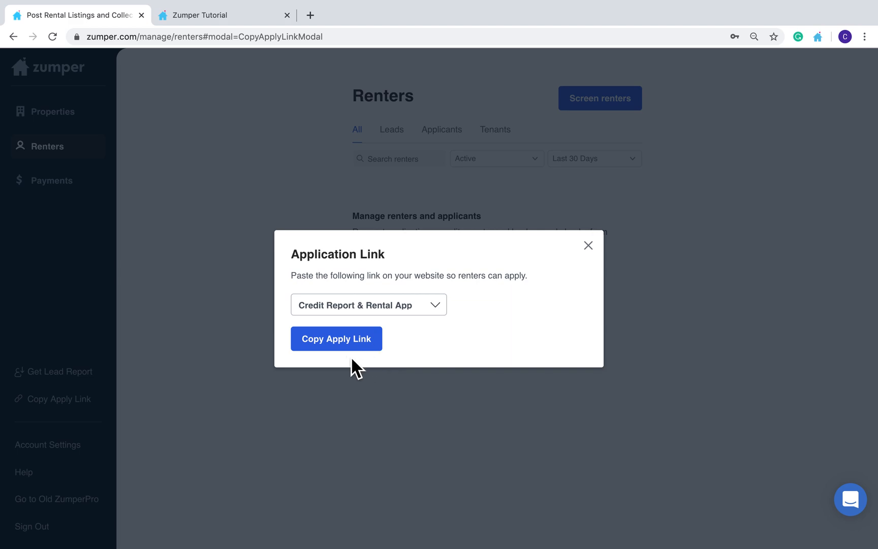
pyautogui.click(337, 338)
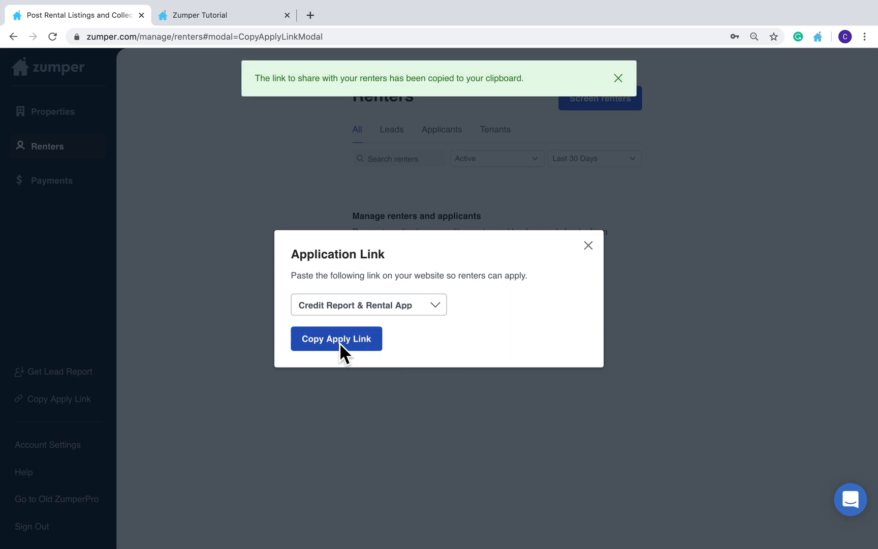
pyautogui.click(617, 78)
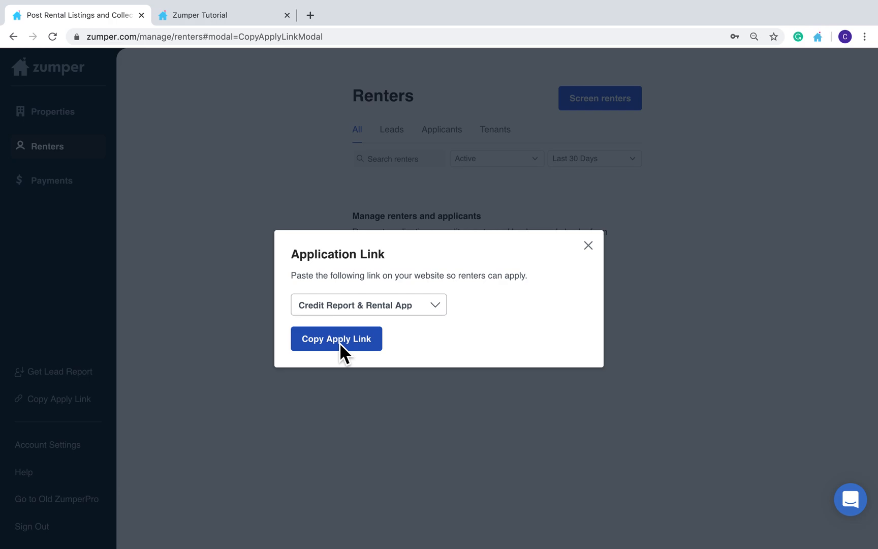
pyautogui.click(588, 244)
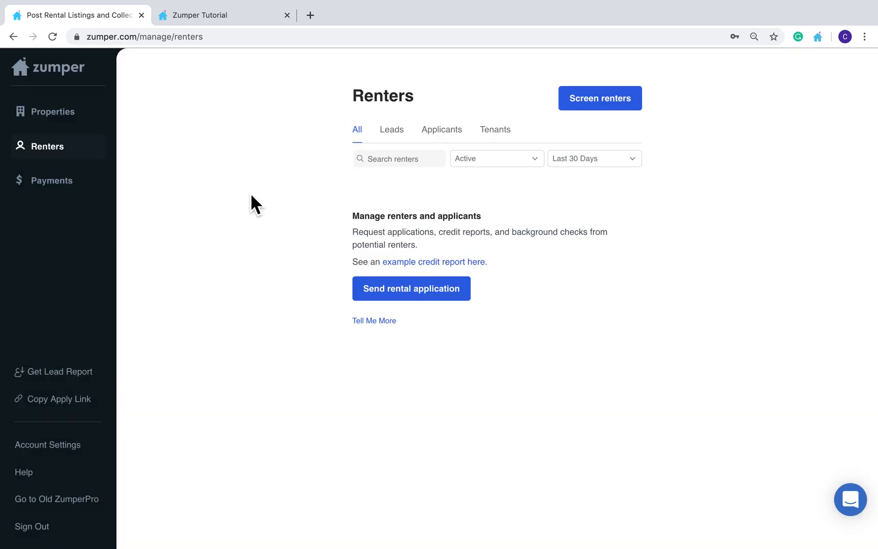
# Step: Go to the Payments page prompting a Stripe connection, then bring up the support chat
pyautogui.click(52, 179)
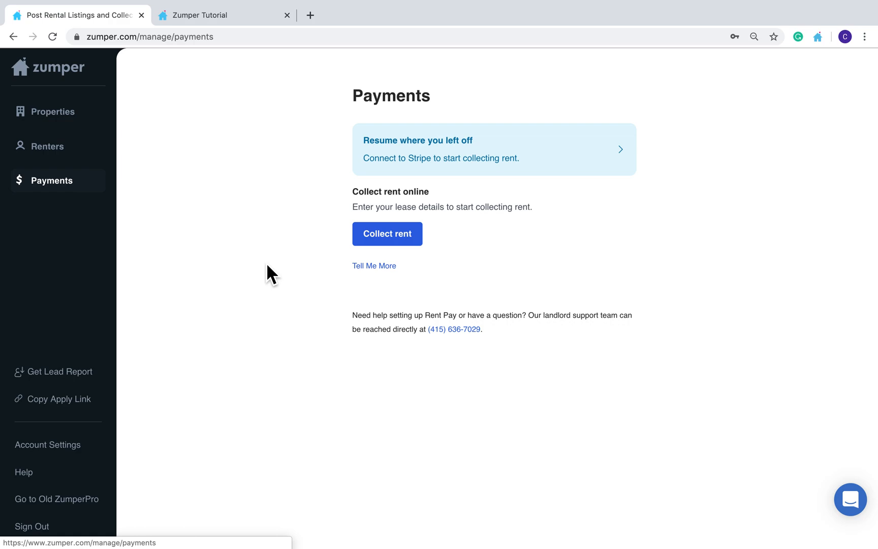
pyautogui.moveTo(304, 279)
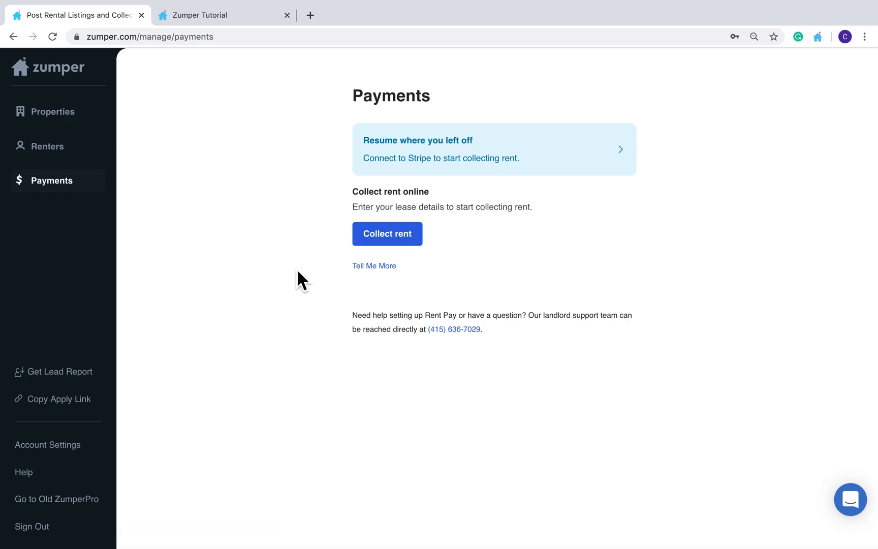
pyautogui.moveTo(520, 274)
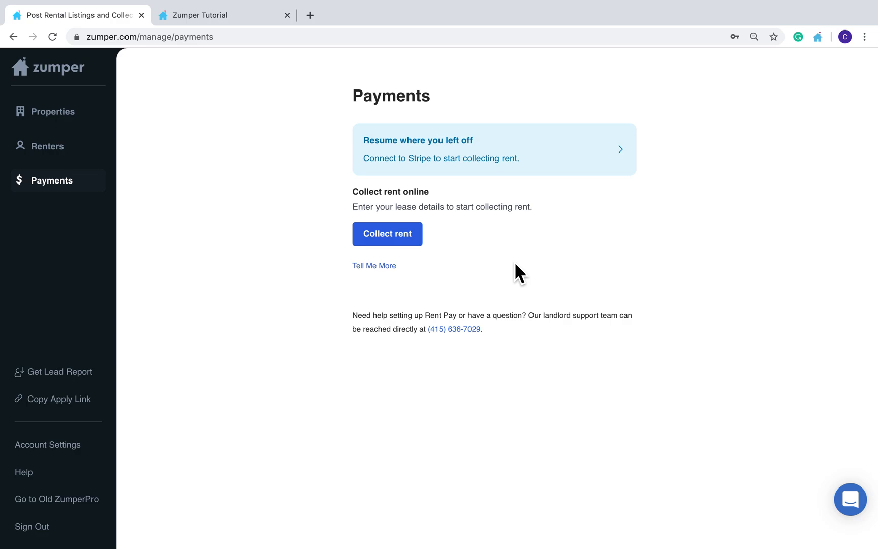
pyautogui.moveTo(529, 247)
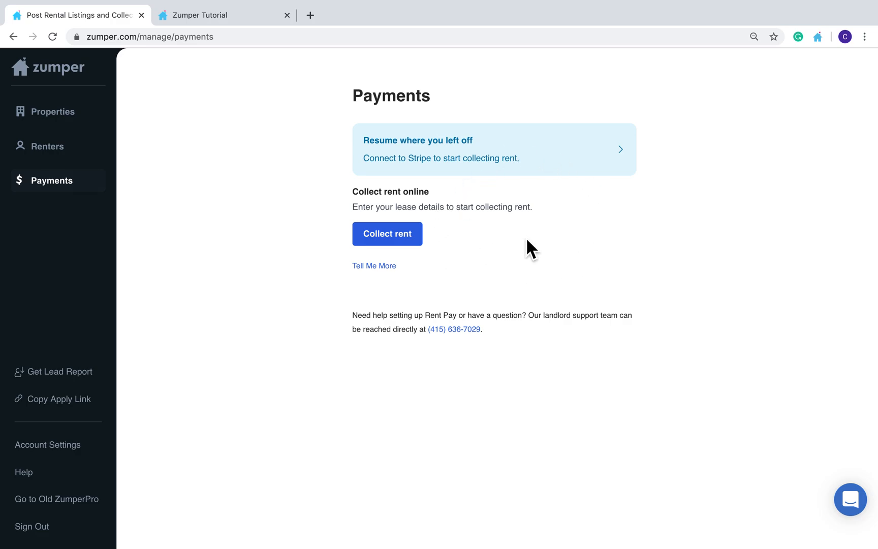
pyautogui.moveTo(759, 440)
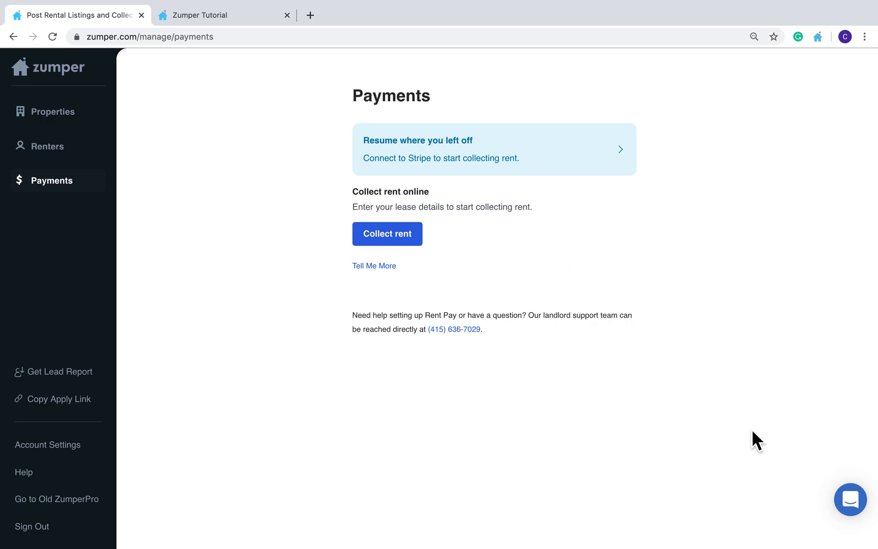
pyautogui.click(849, 498)
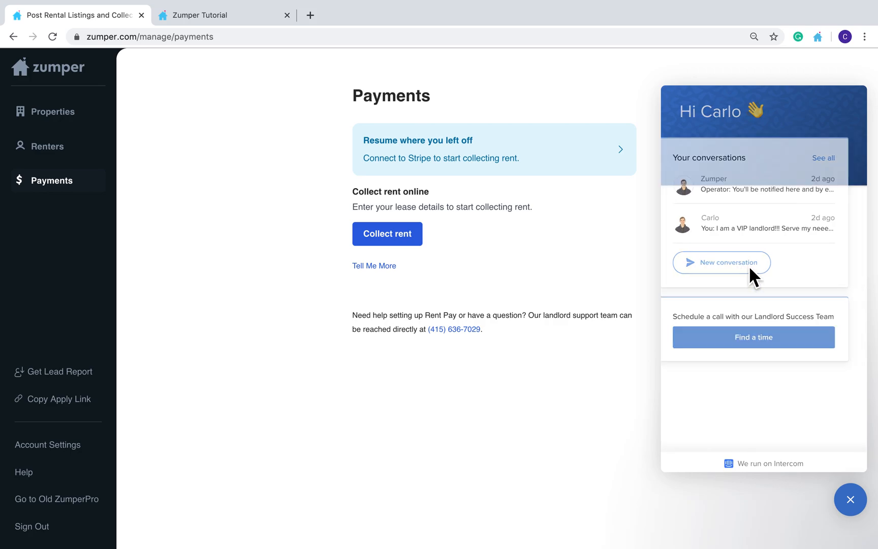
# Step: Start a new support conversation, then return to the chat's conversation list
pyautogui.click(721, 262)
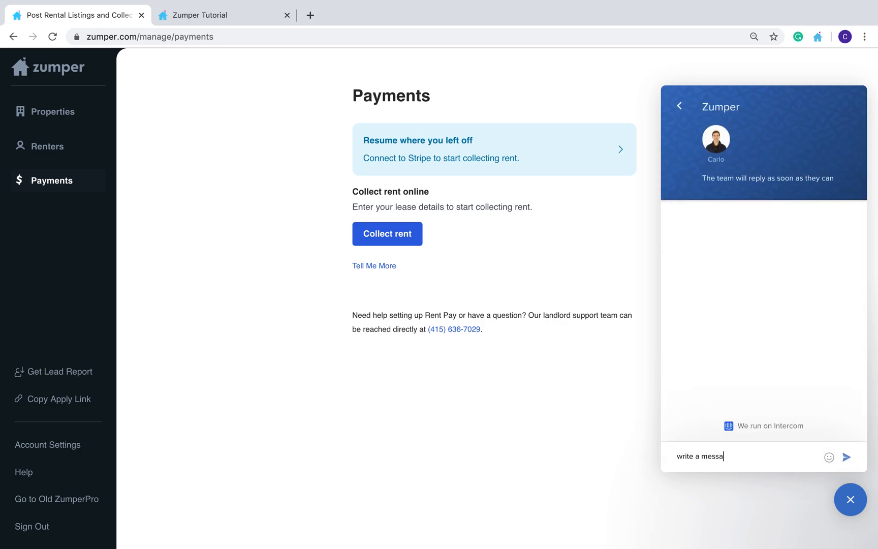
pyautogui.click(679, 106)
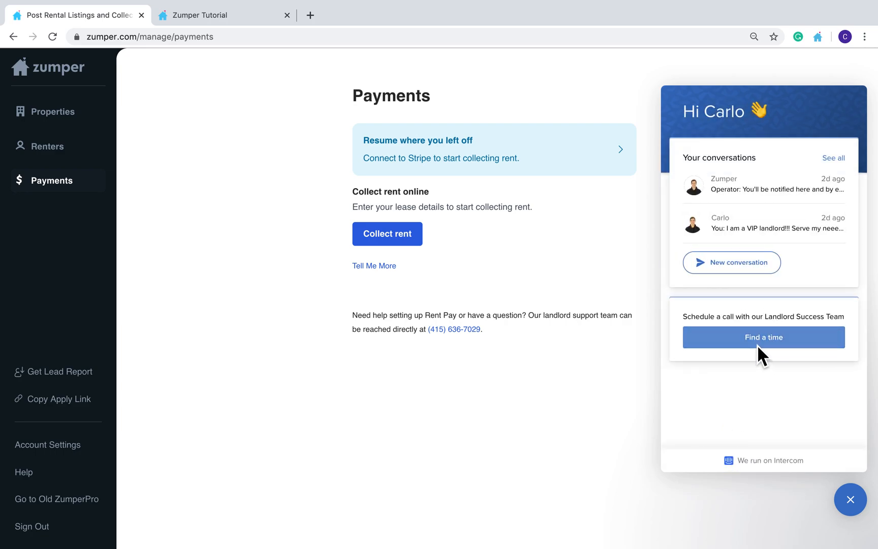
pyautogui.moveTo(563, 390)
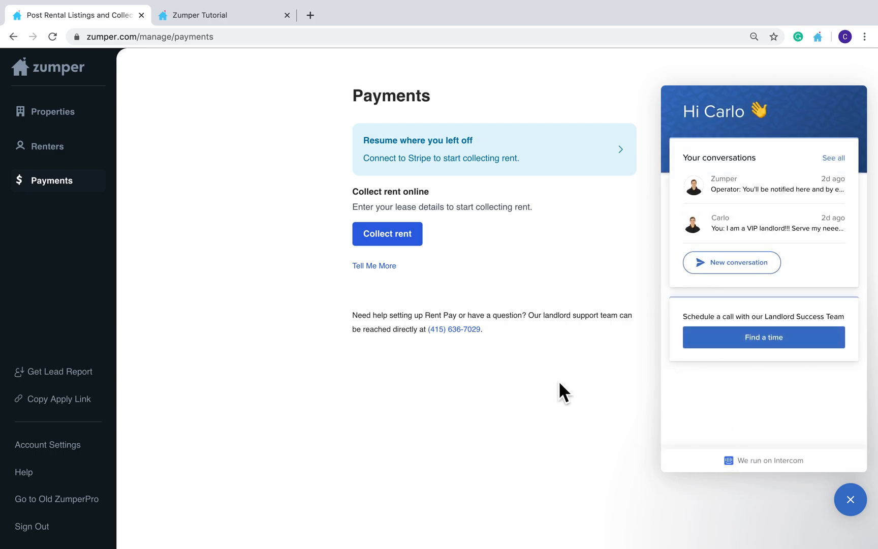